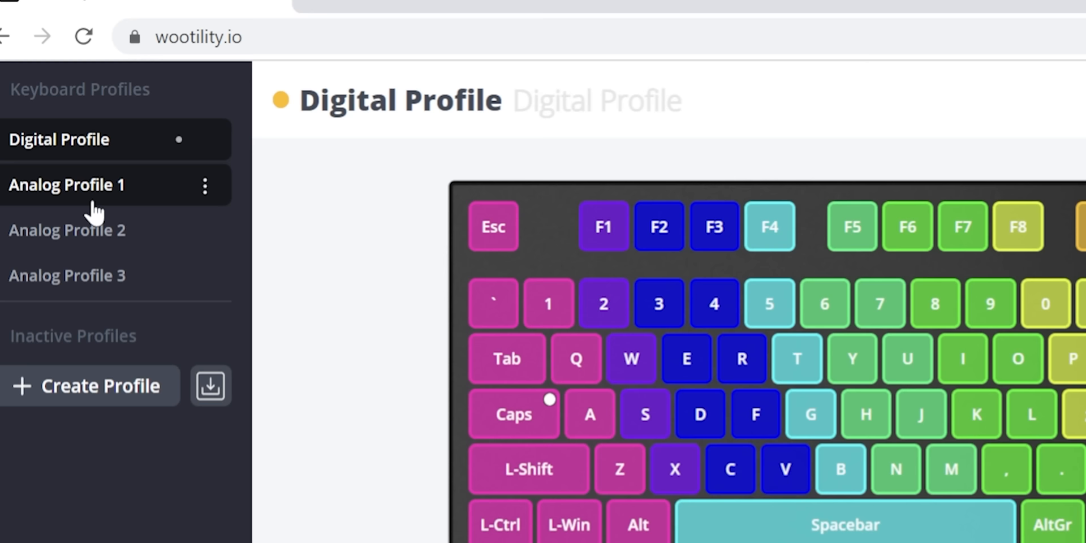
Scroll the demo profiles and view the Analog Profile 3 layout
scroll("down", 3)
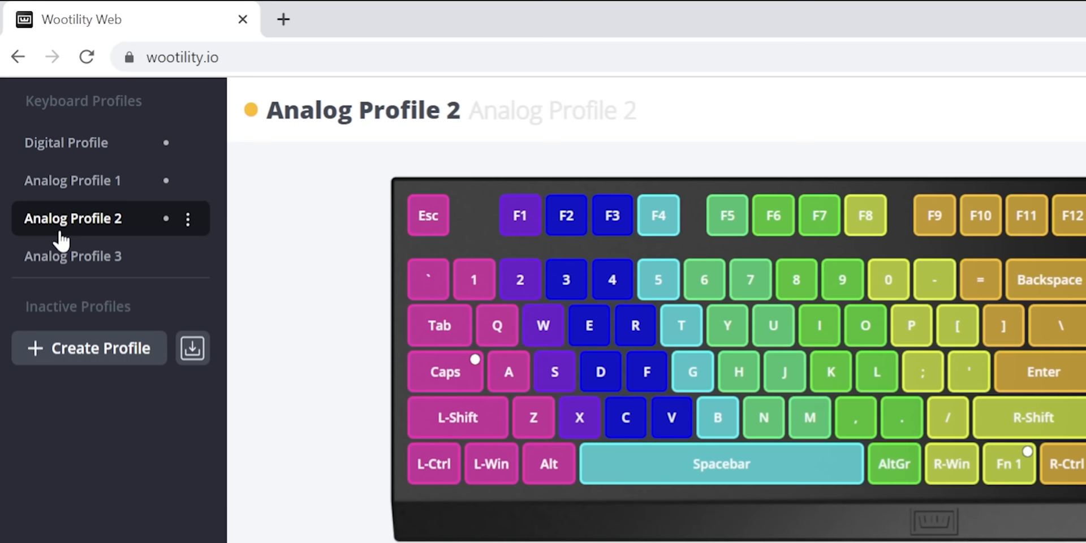
left_click(73, 256)
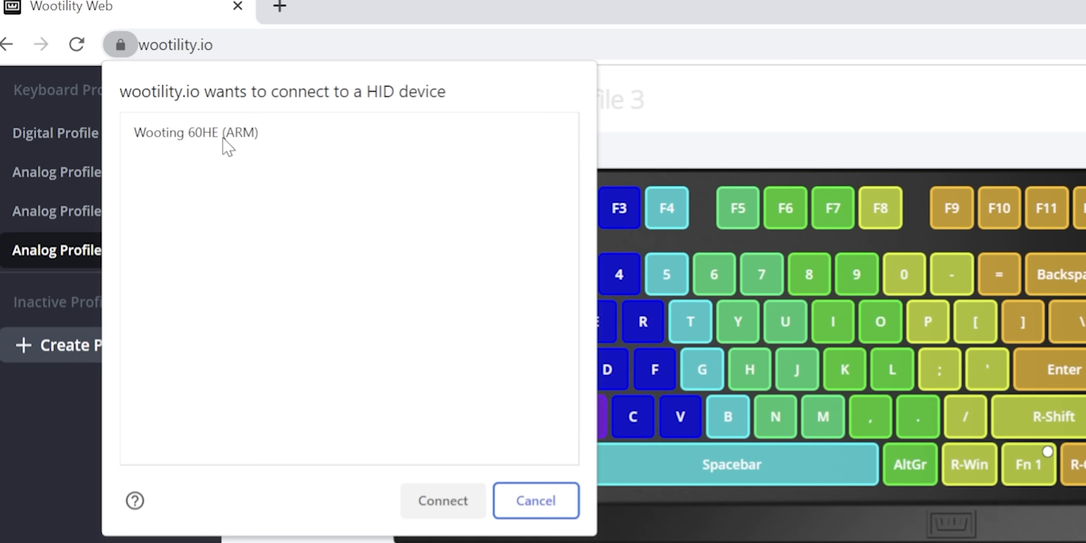
Connect the Wooting 60HE (ARM) and start its firmware update
left_click(442, 500)
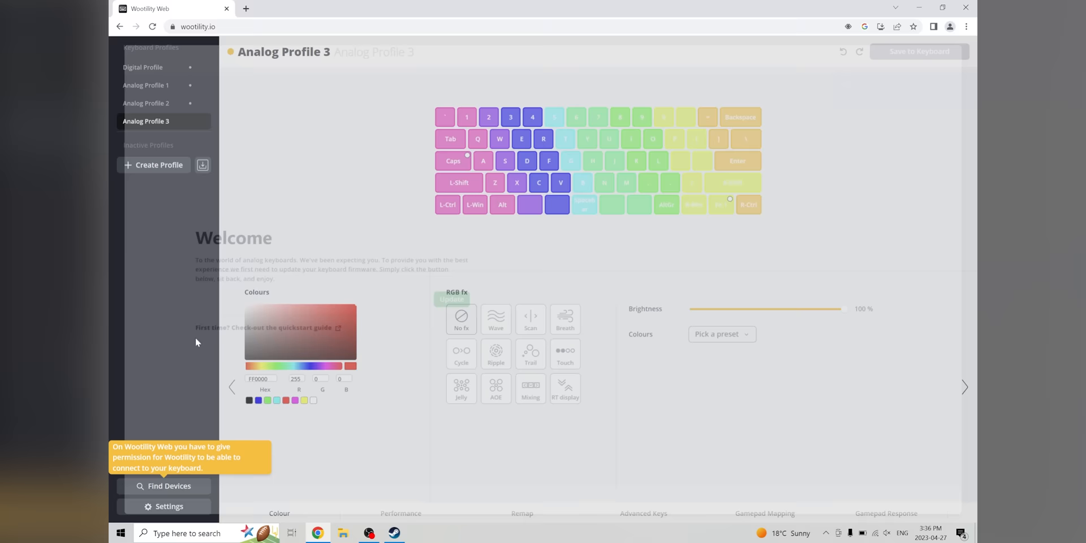
left_click(169, 486)
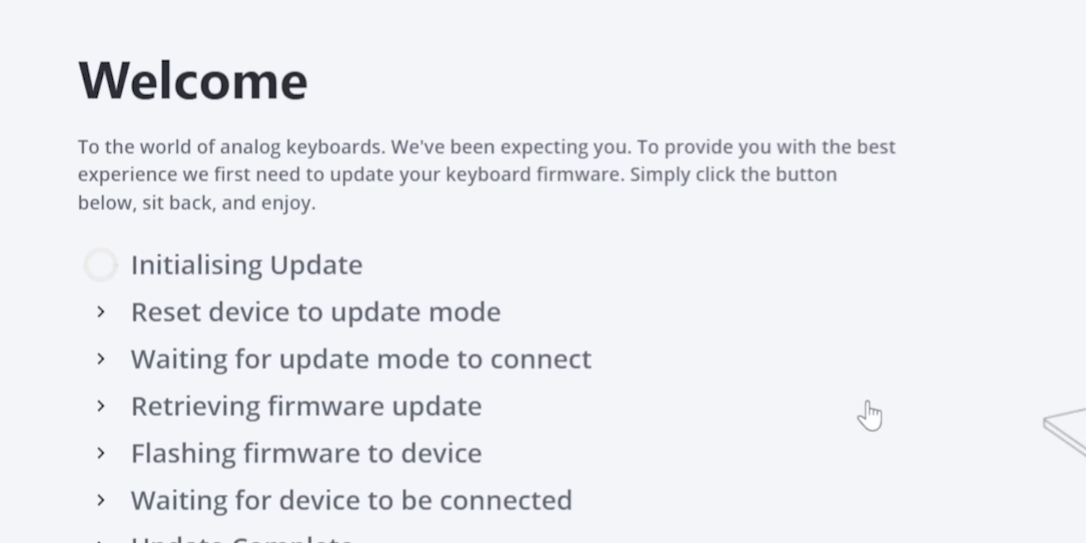
Let the update progress, then grant permissions to open the Wooting Restore picker
left_click(737, 521)
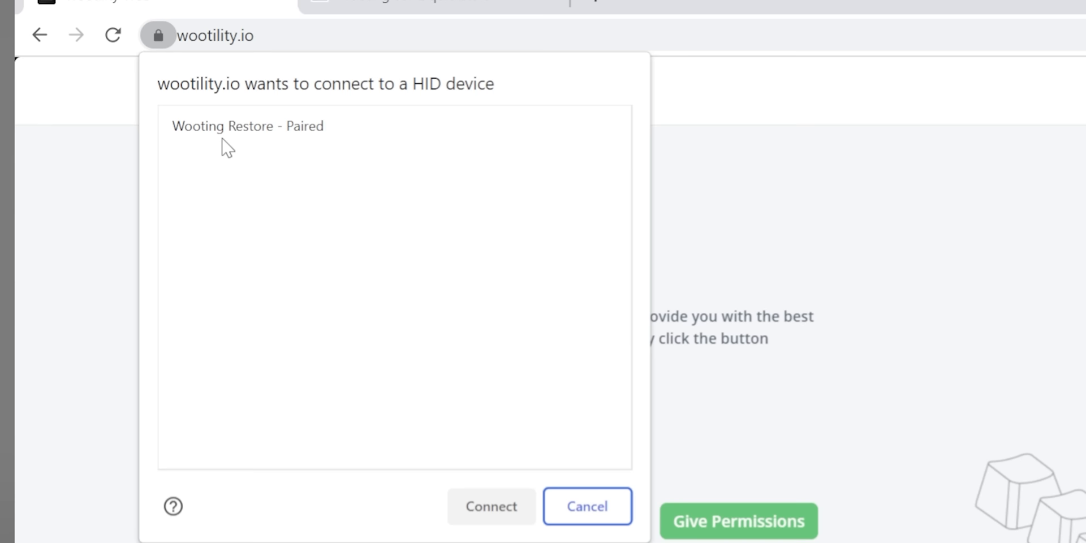
Connect the paired Wooting Restore device so the update completes
left_click(490, 506)
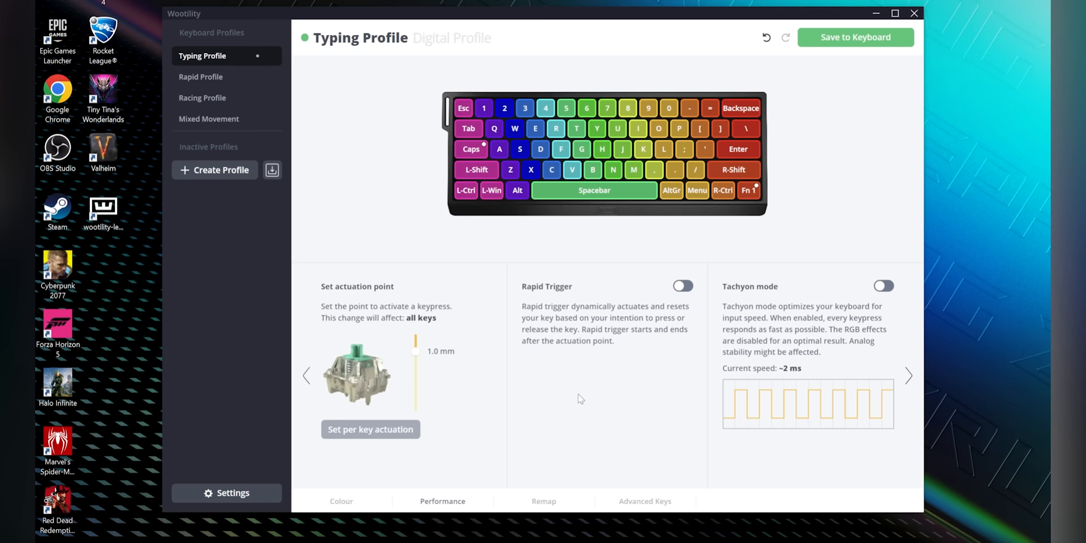
Open the Typing Profile's per-key actuation editor, showing a 2.8 mm point
left_click(341, 500)
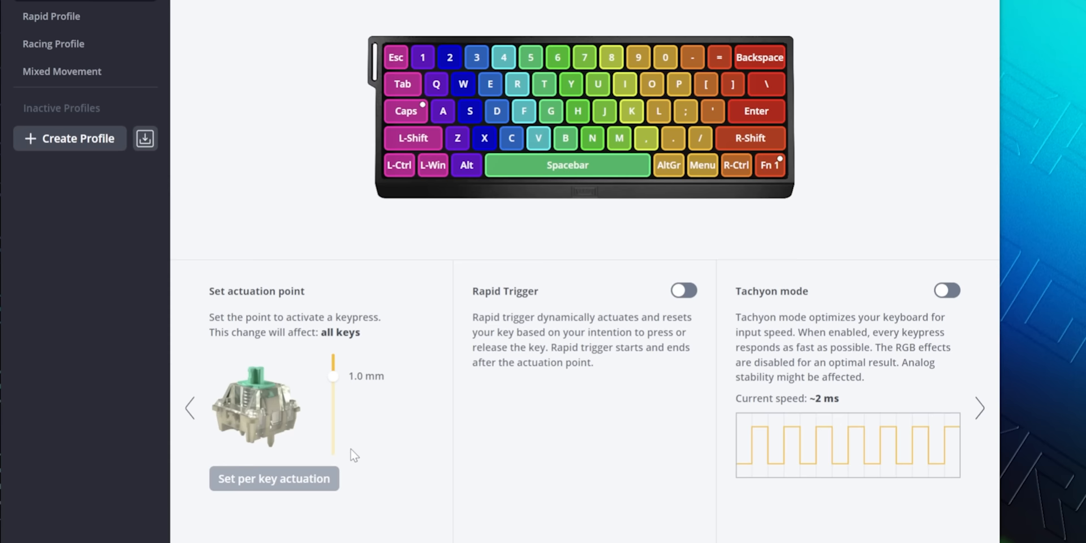
left_click(274, 479)
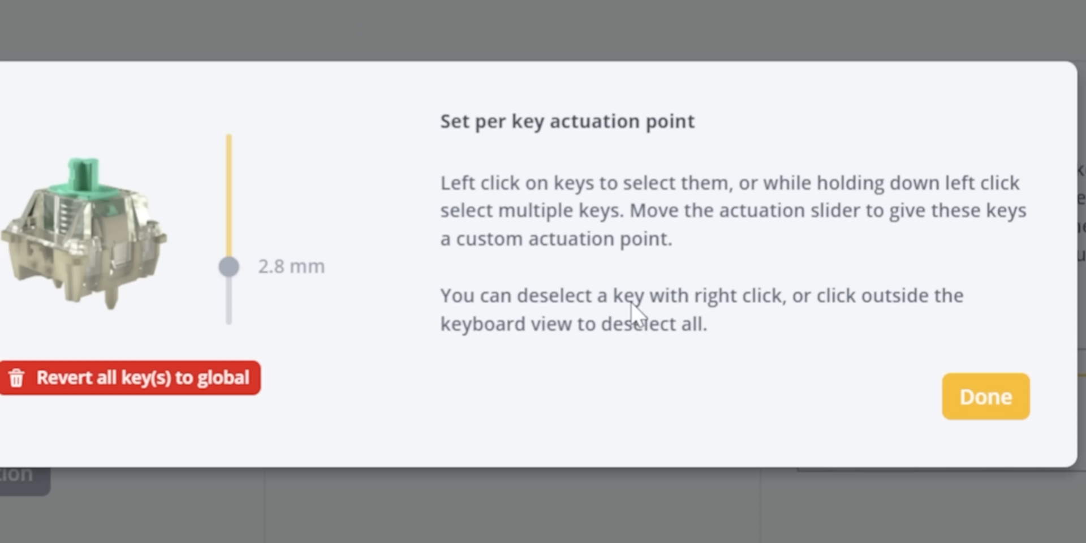
mouse_move(823, 252)
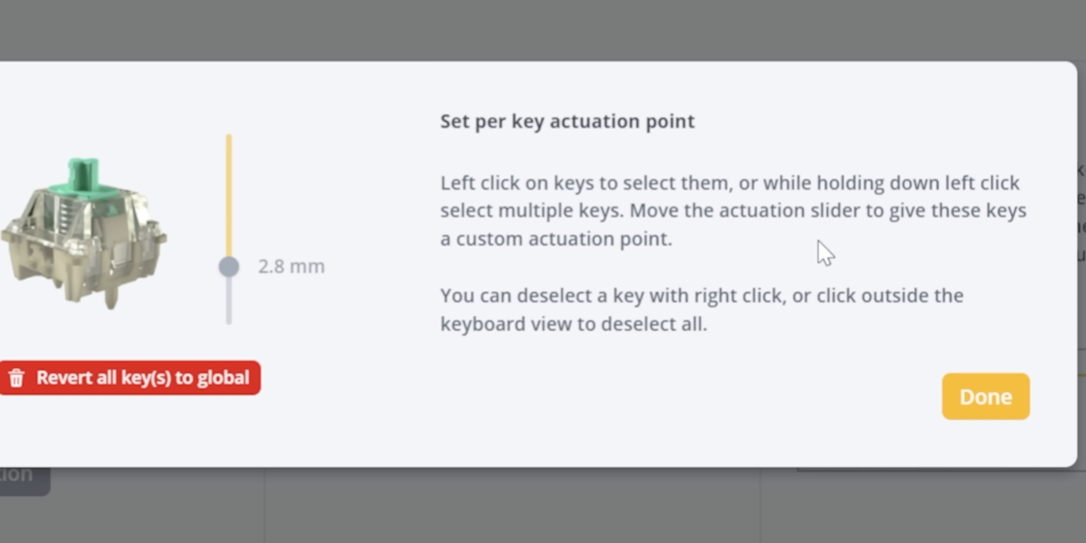
Close the per-key actuation editor, returning to 0.8 mm actuation settings
left_click(984, 397)
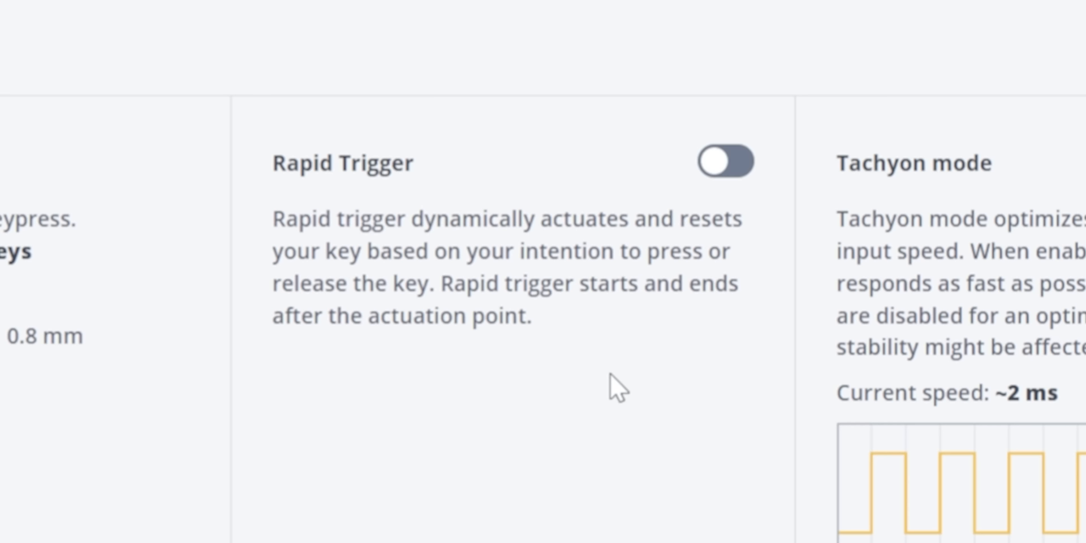
mouse_move(614, 329)
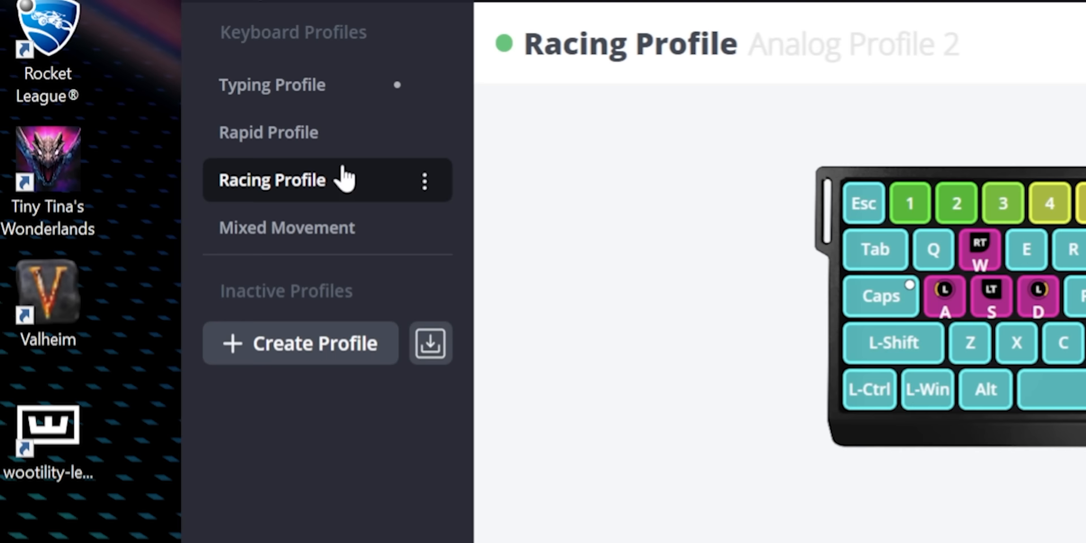
Select the digital Typing Profile in the Keyboard Profiles sidebar
left_click(272, 84)
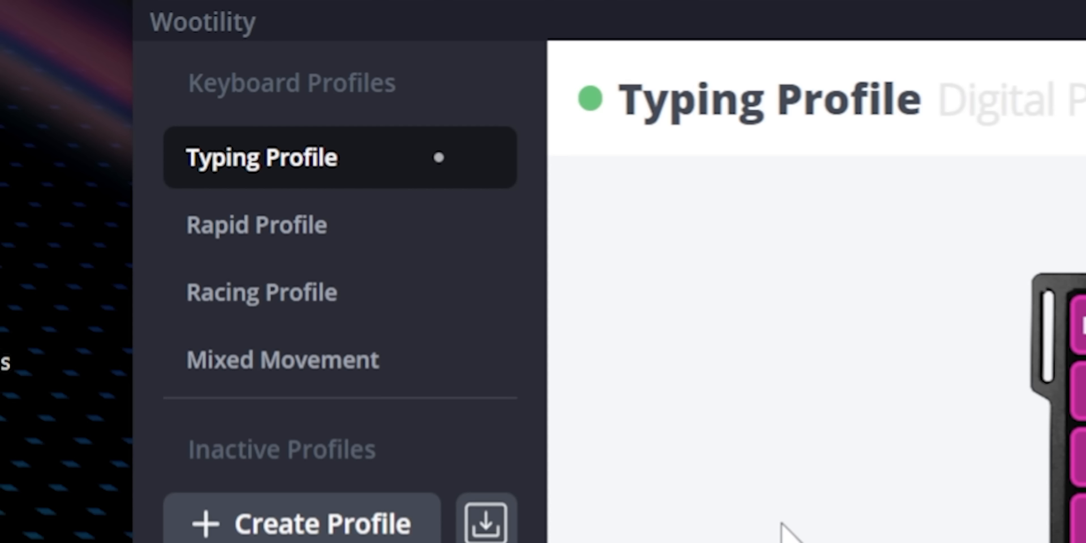